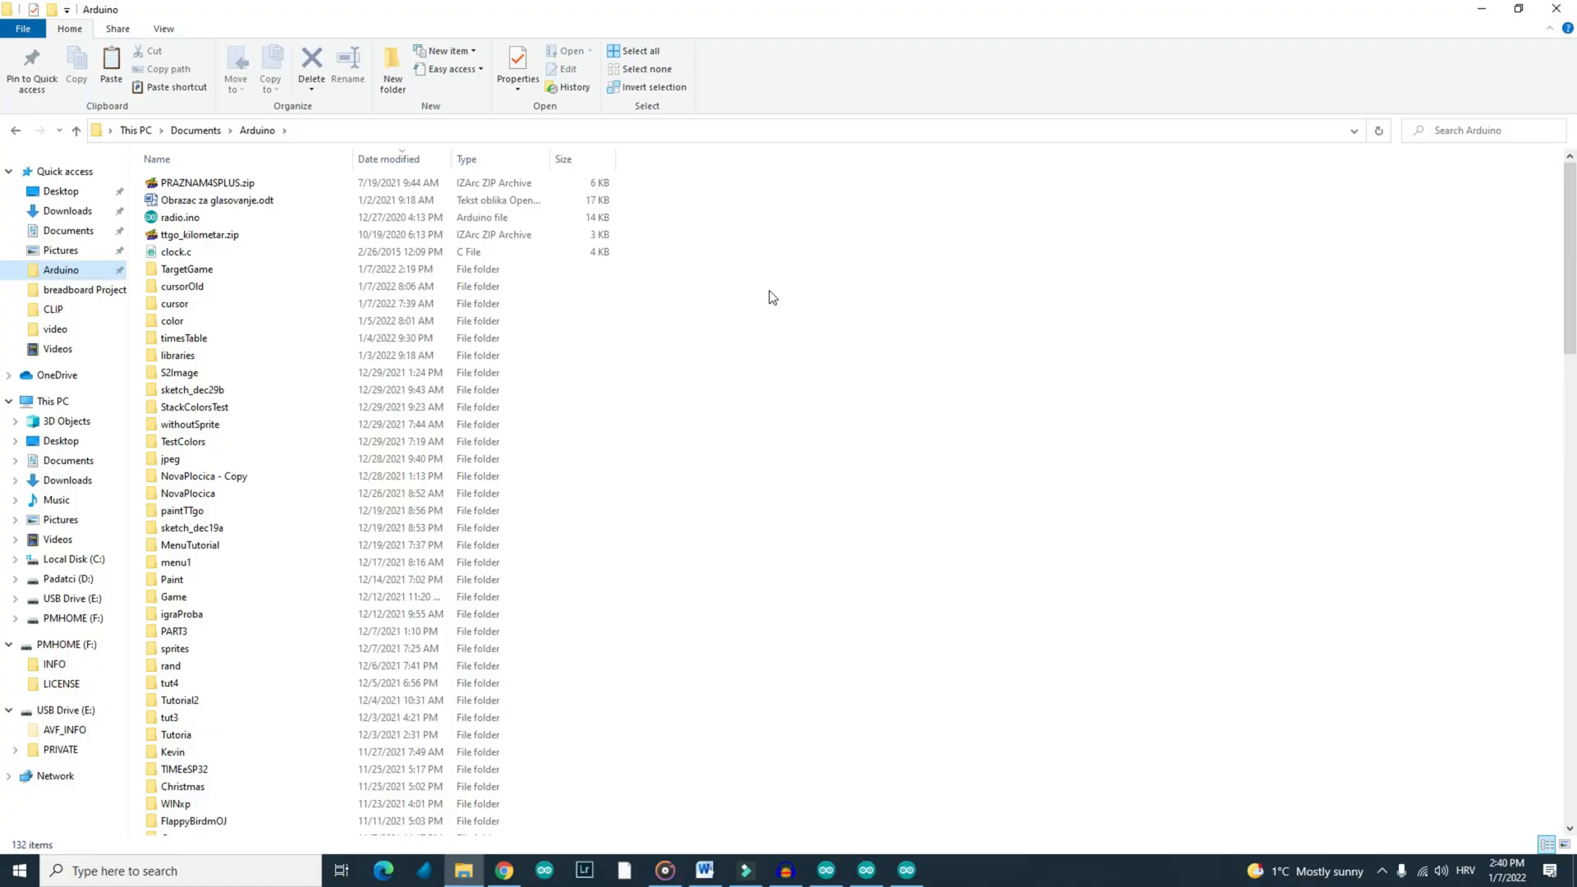
# Browse libraries > TFT_eSPI > User_Setups and open Setup24_ST7789.h in Atom
pyautogui.doubleClick(178, 355)
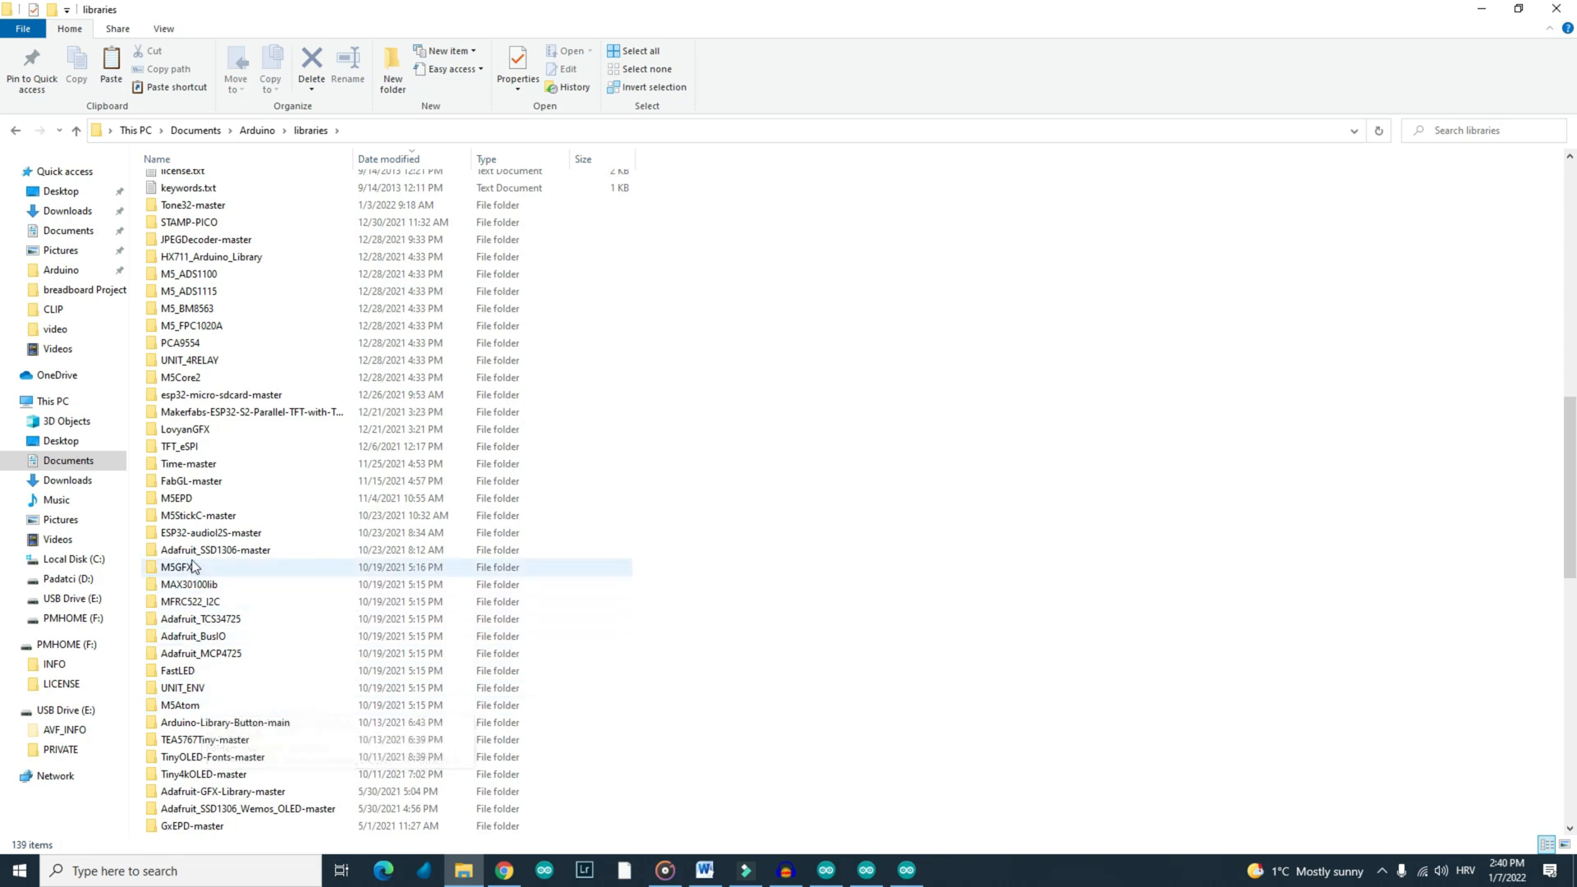
pyautogui.doubleClick(179, 445)
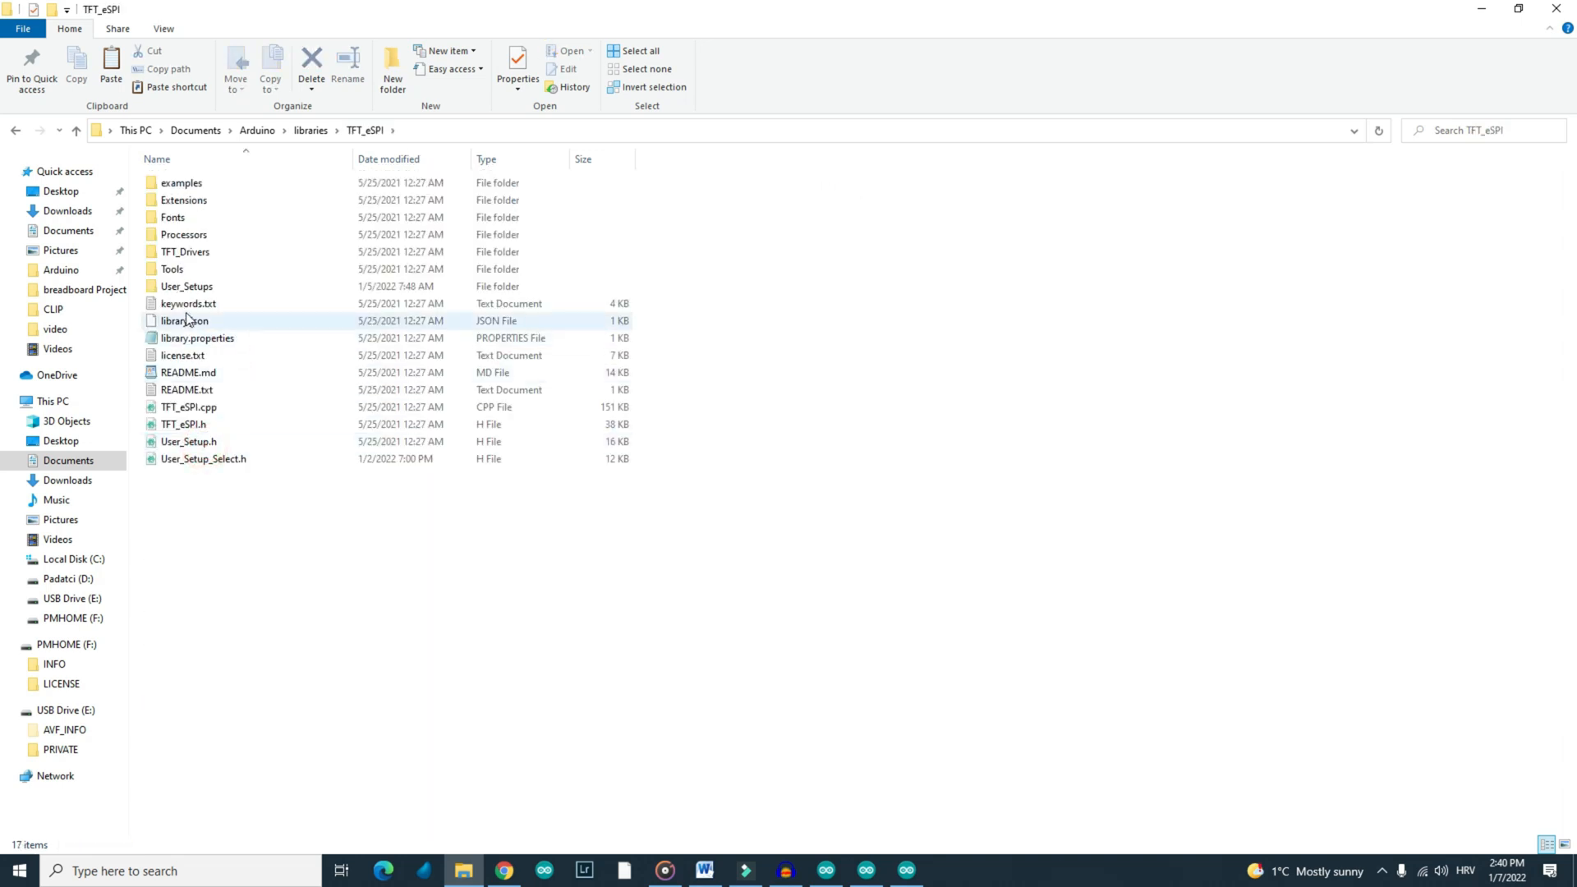
pyautogui.doubleClick(186, 285)
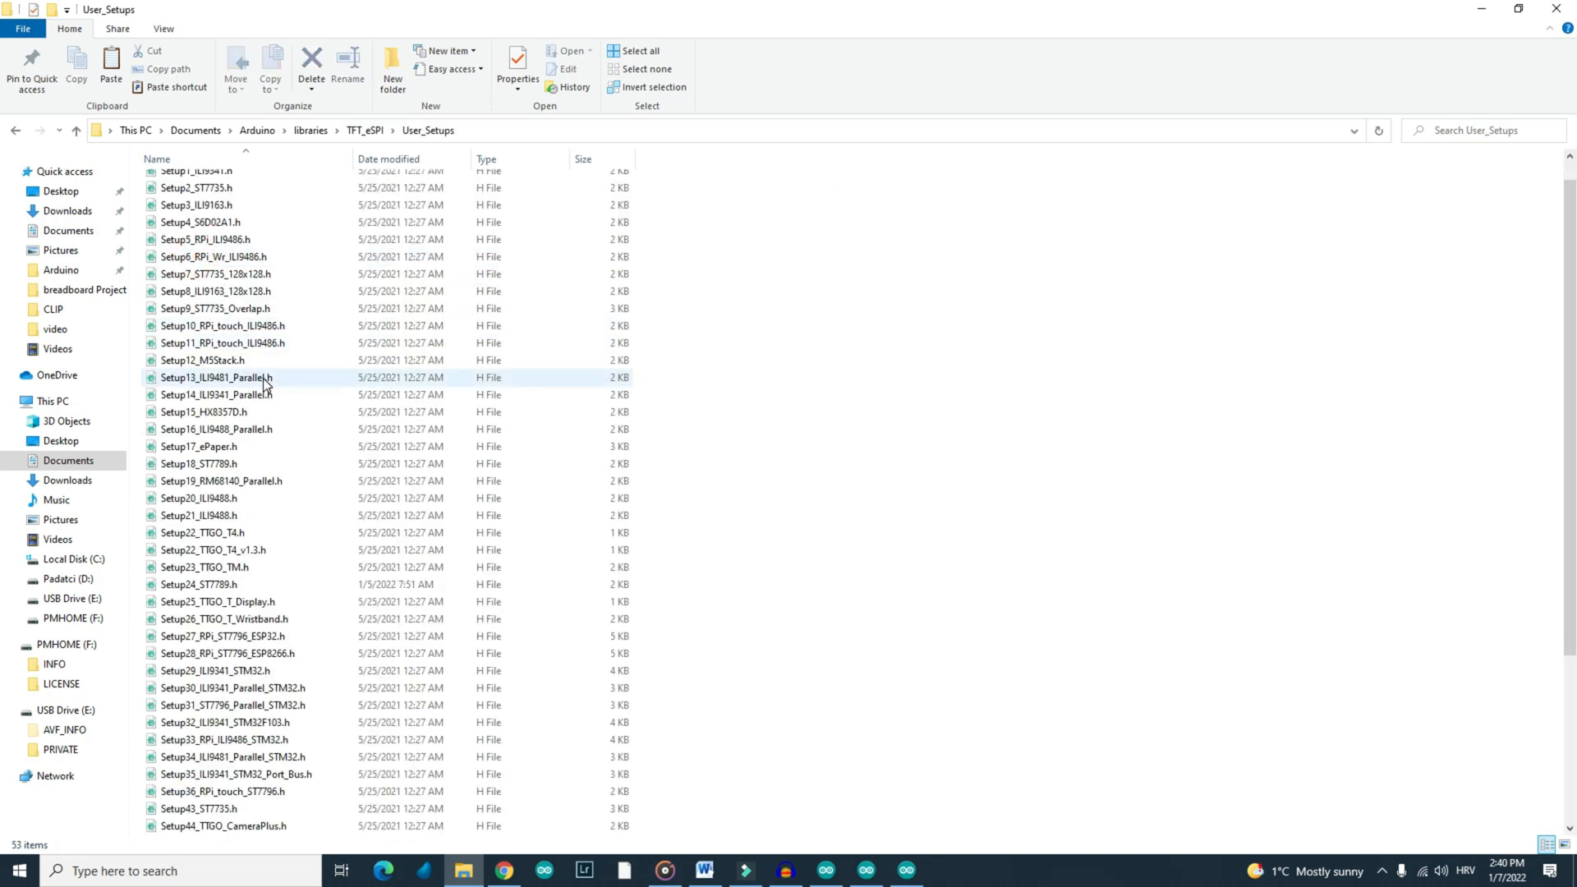
pyautogui.click(202, 583)
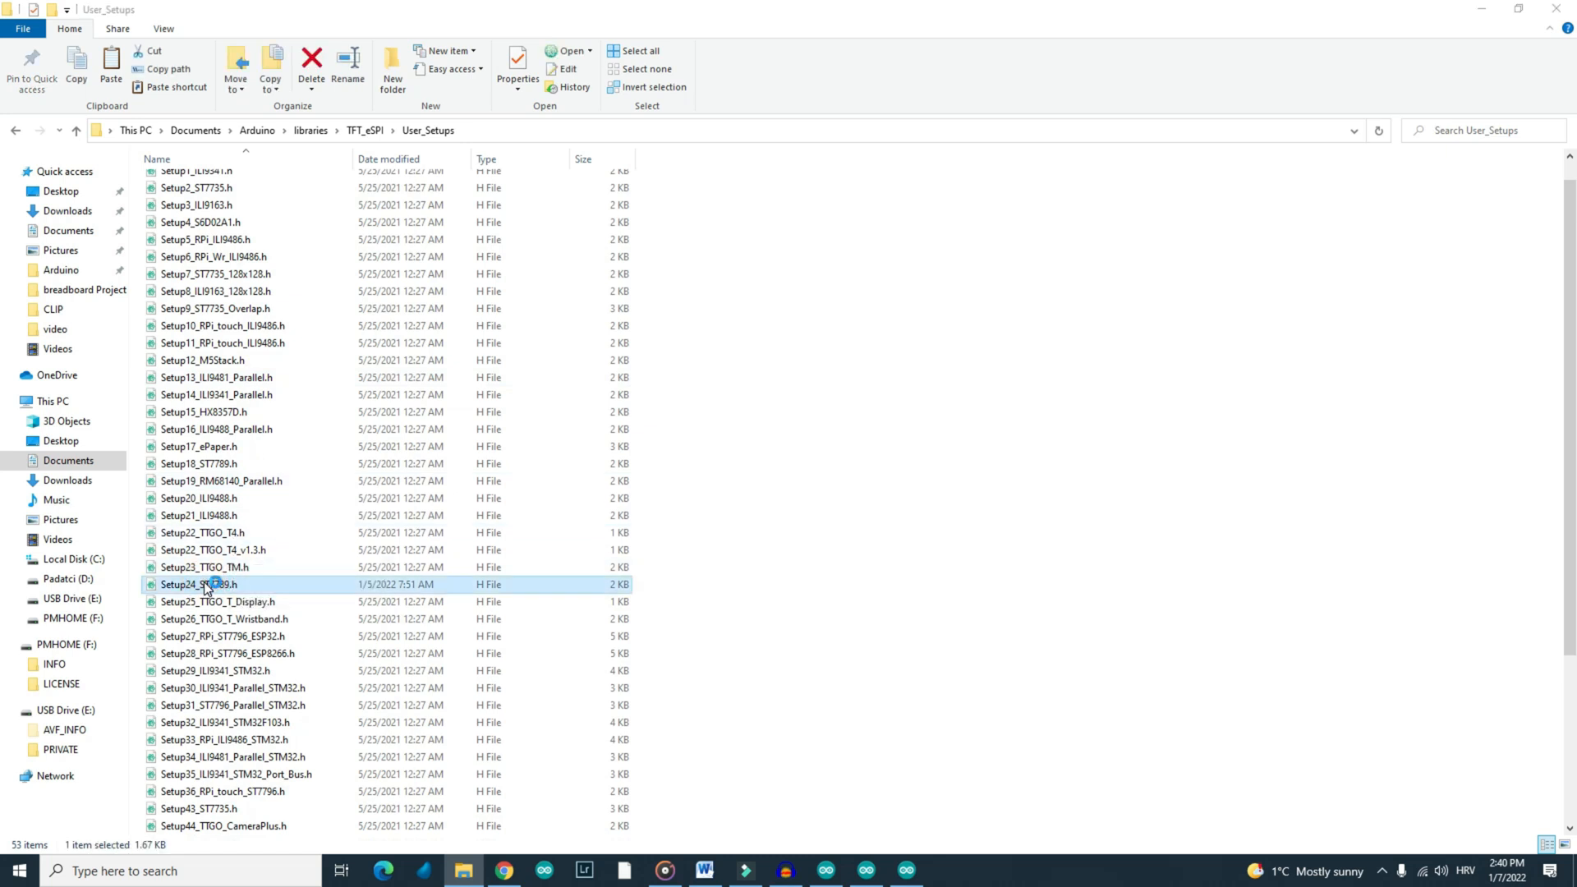
pyautogui.click(945, 870)
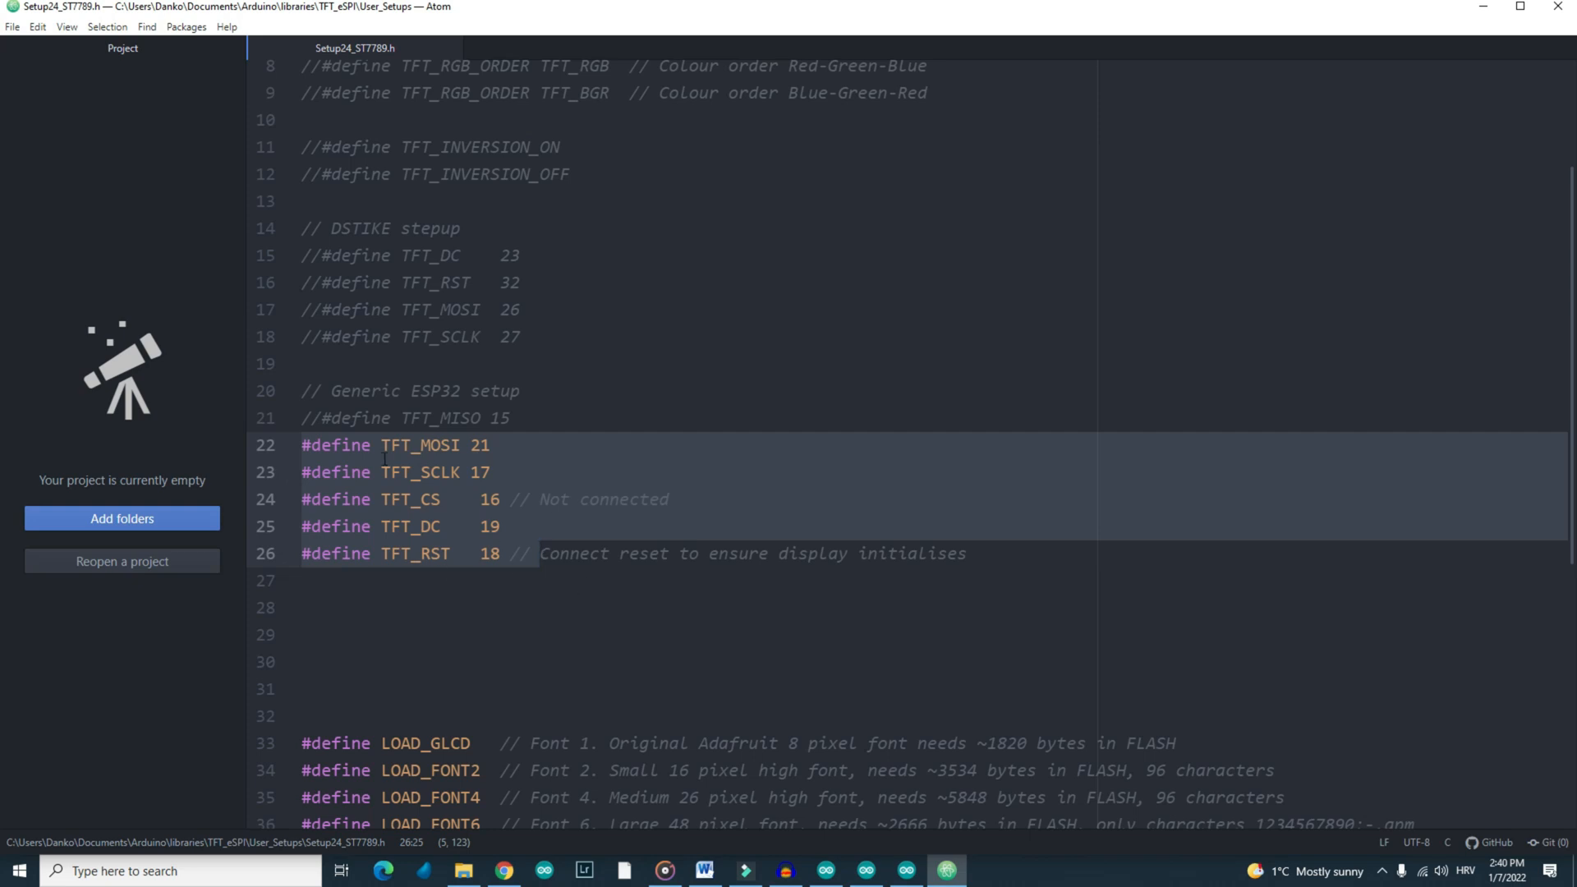
# Switch from the Atom setup file to the Chrome browser
pyautogui.click(503, 870)
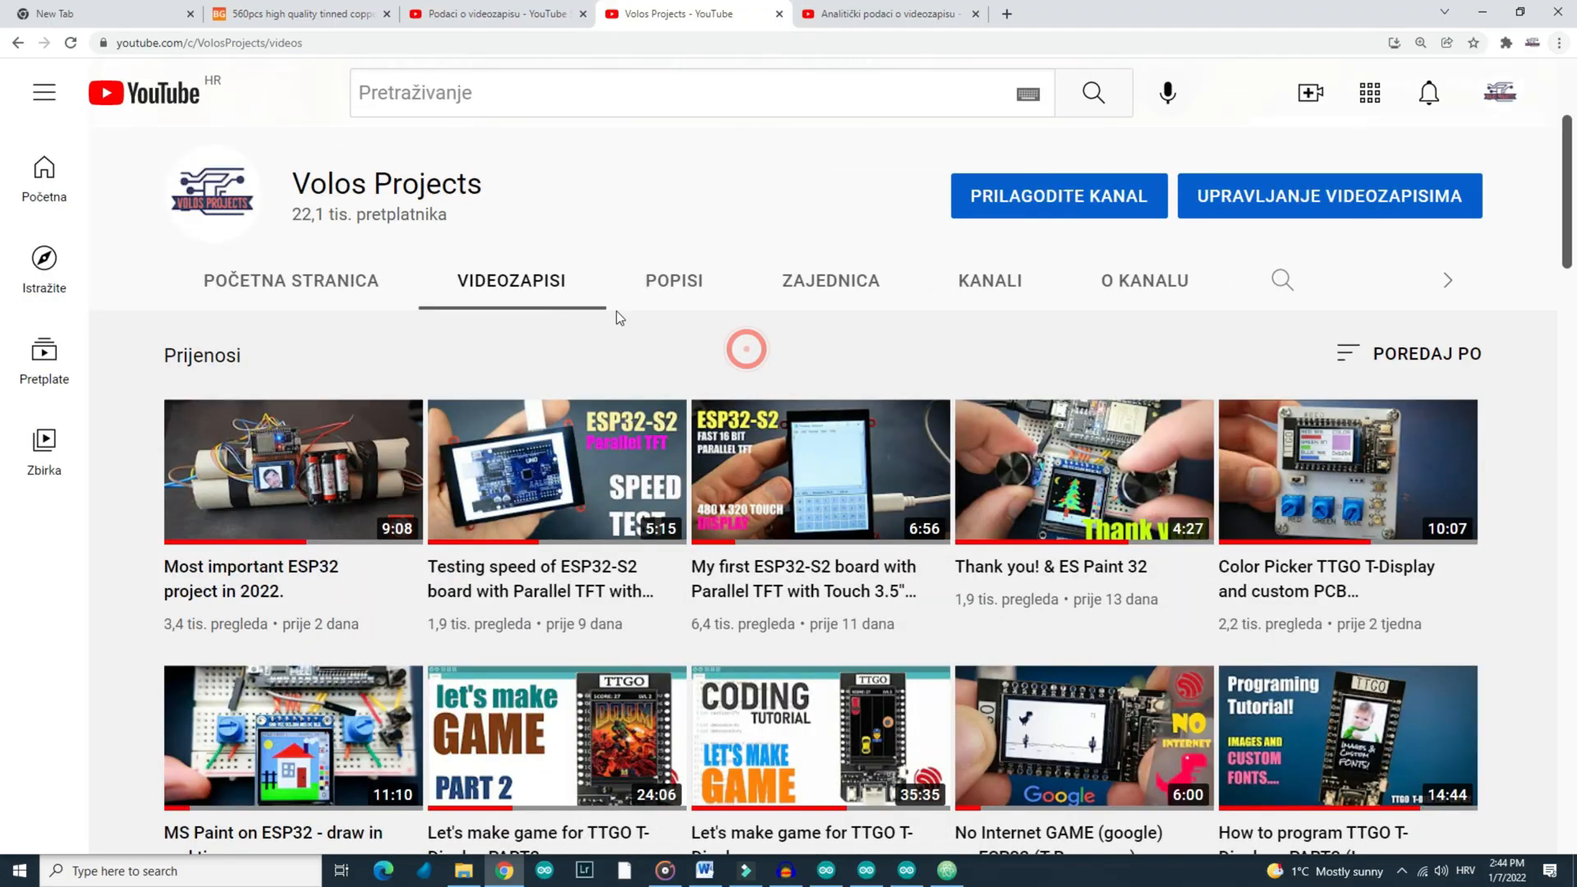
# Scroll down the Volos Projects videos page to the TFT_eSPI library tutorials
pyautogui.scroll(-3)
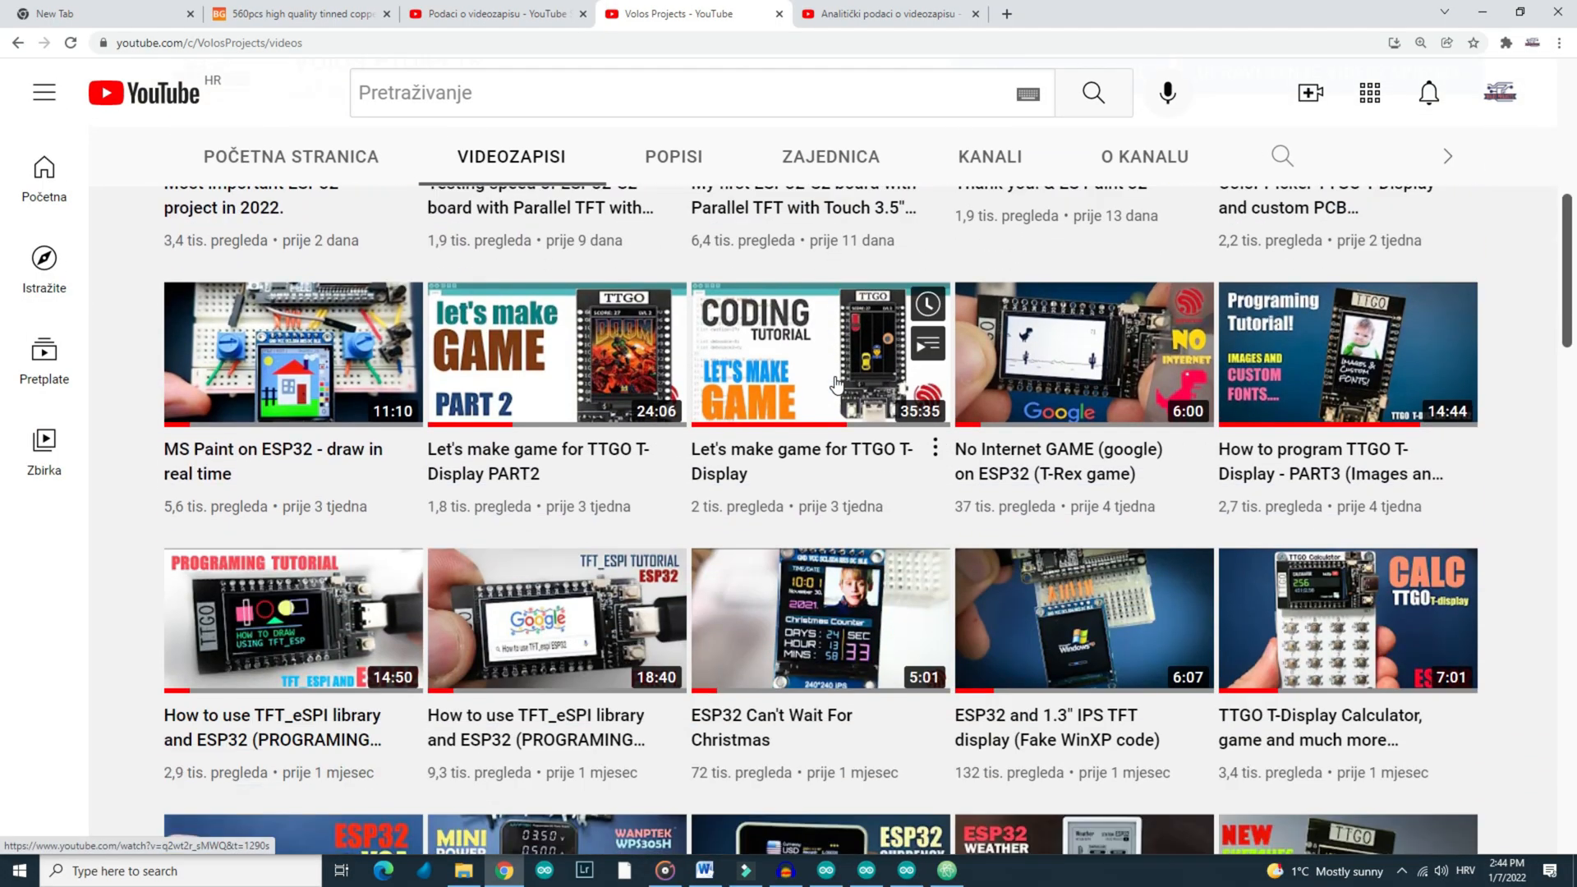
pyautogui.scroll(-3)
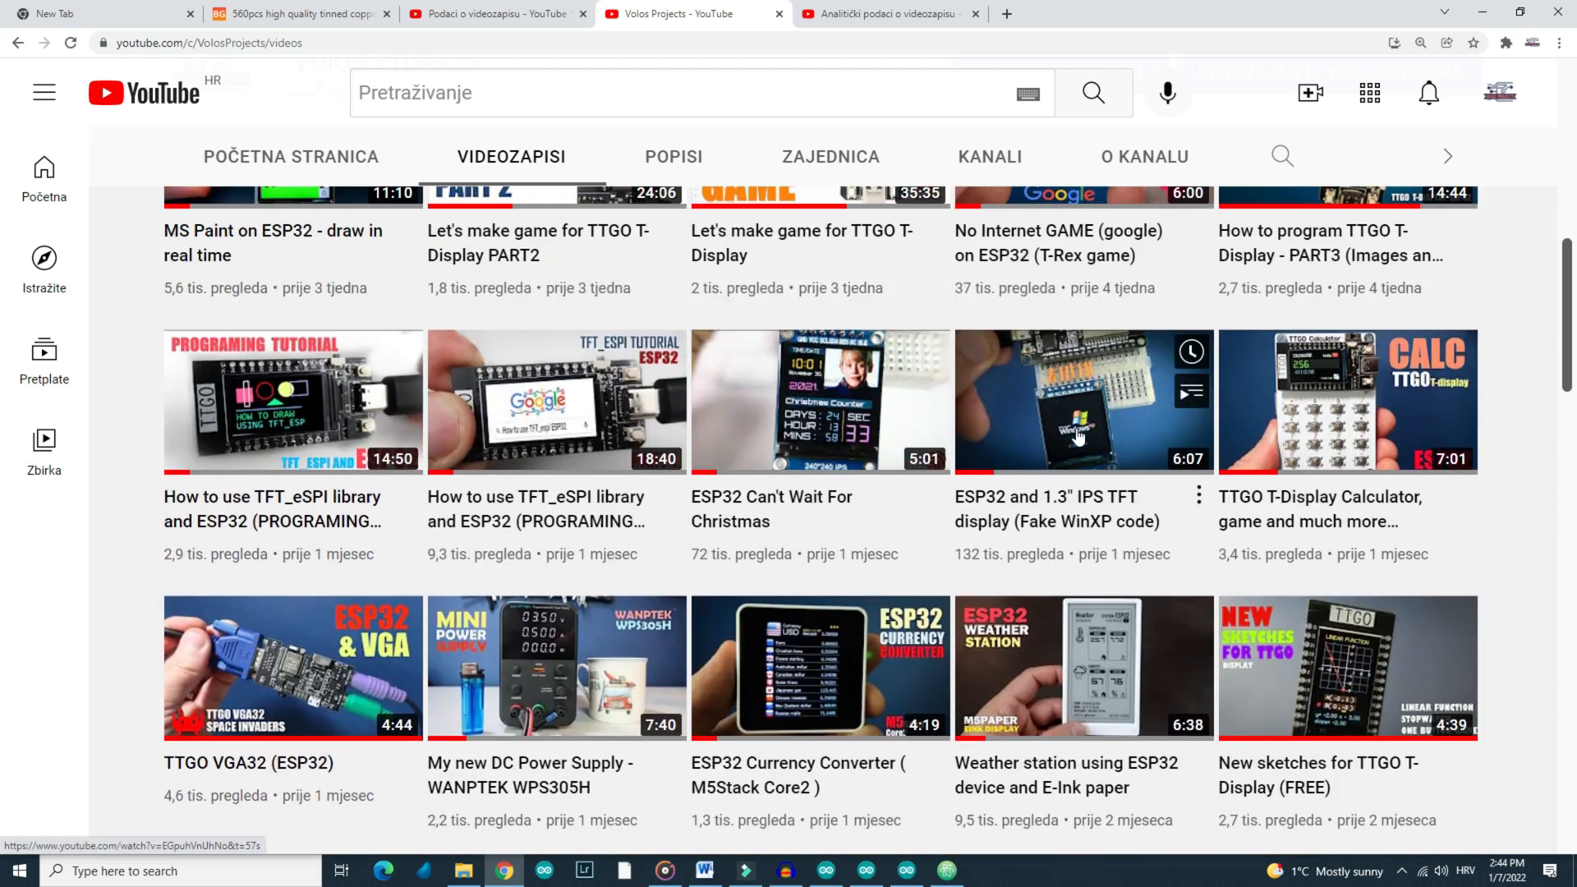
pyautogui.moveTo(996, 511)
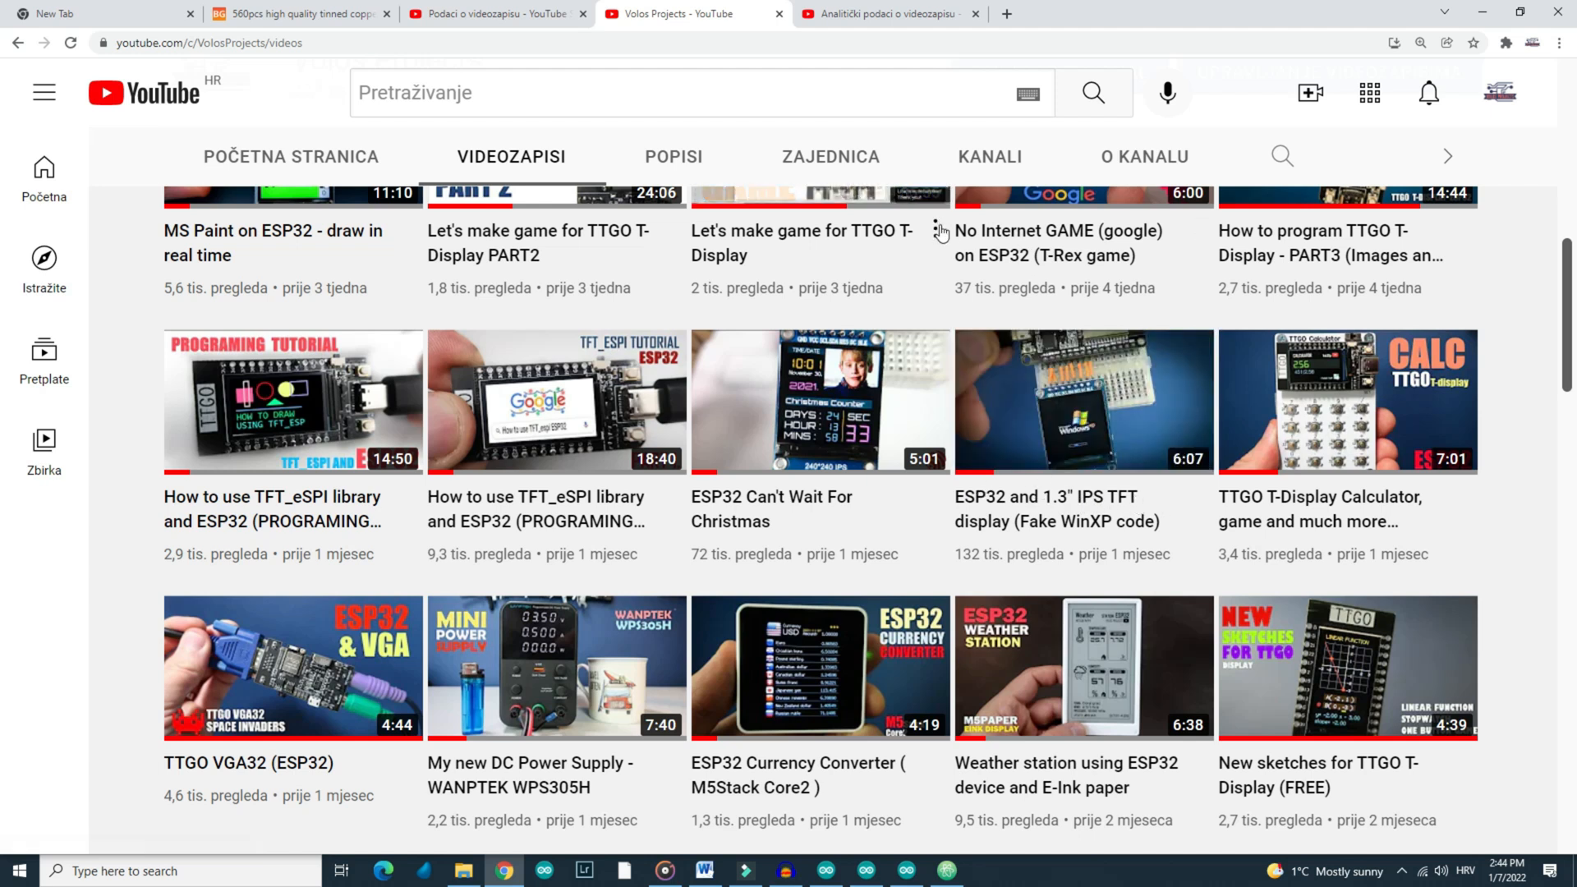
pyautogui.moveTo(1100, 418)
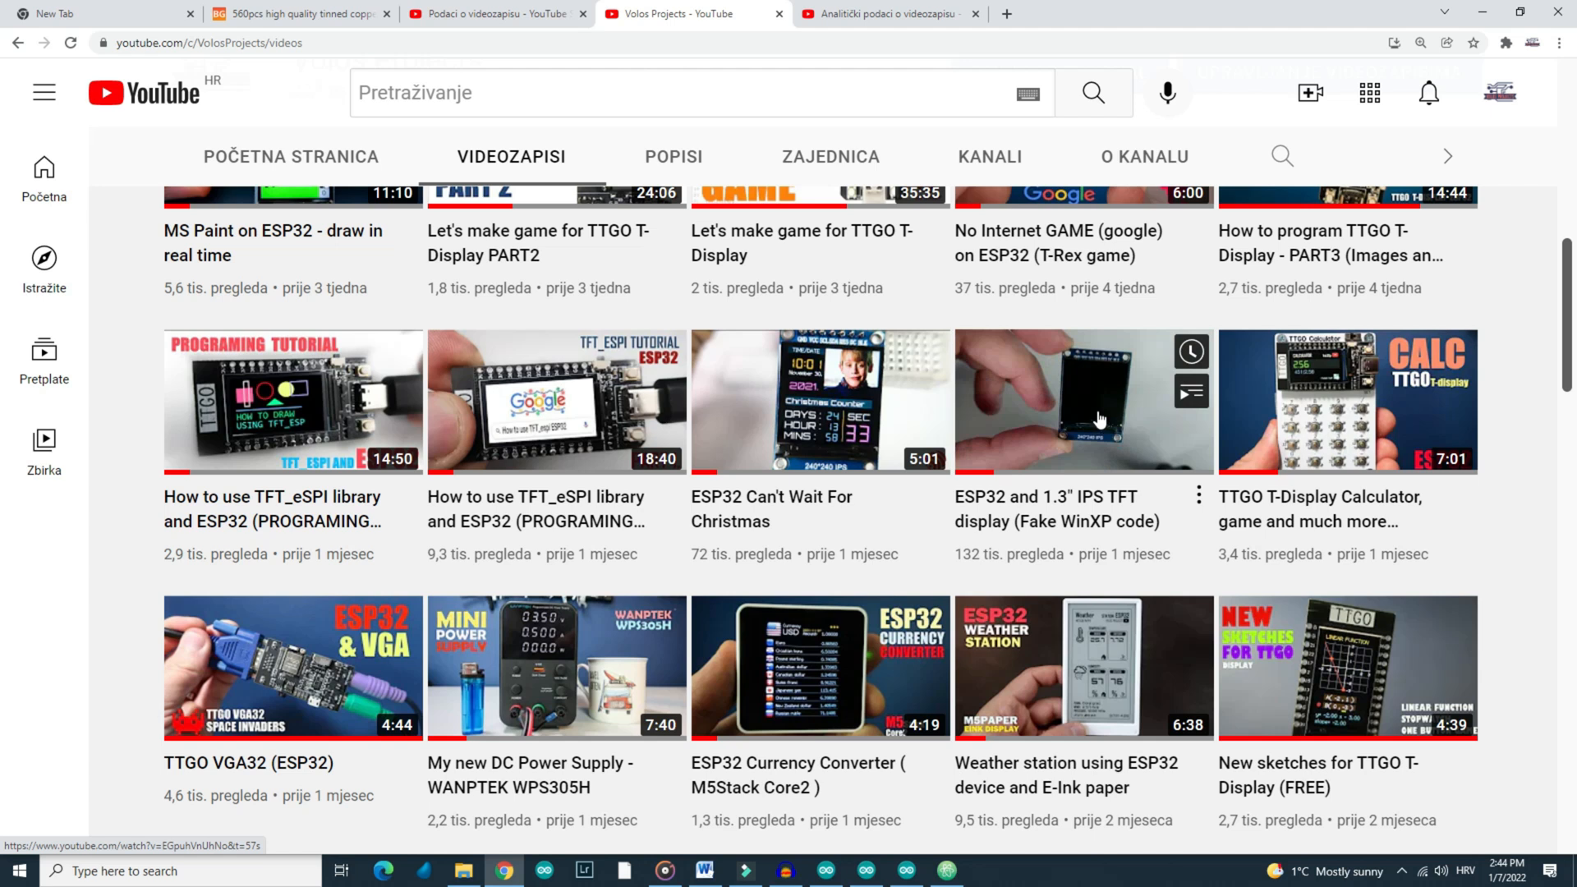
pyautogui.moveTo(770, 870)
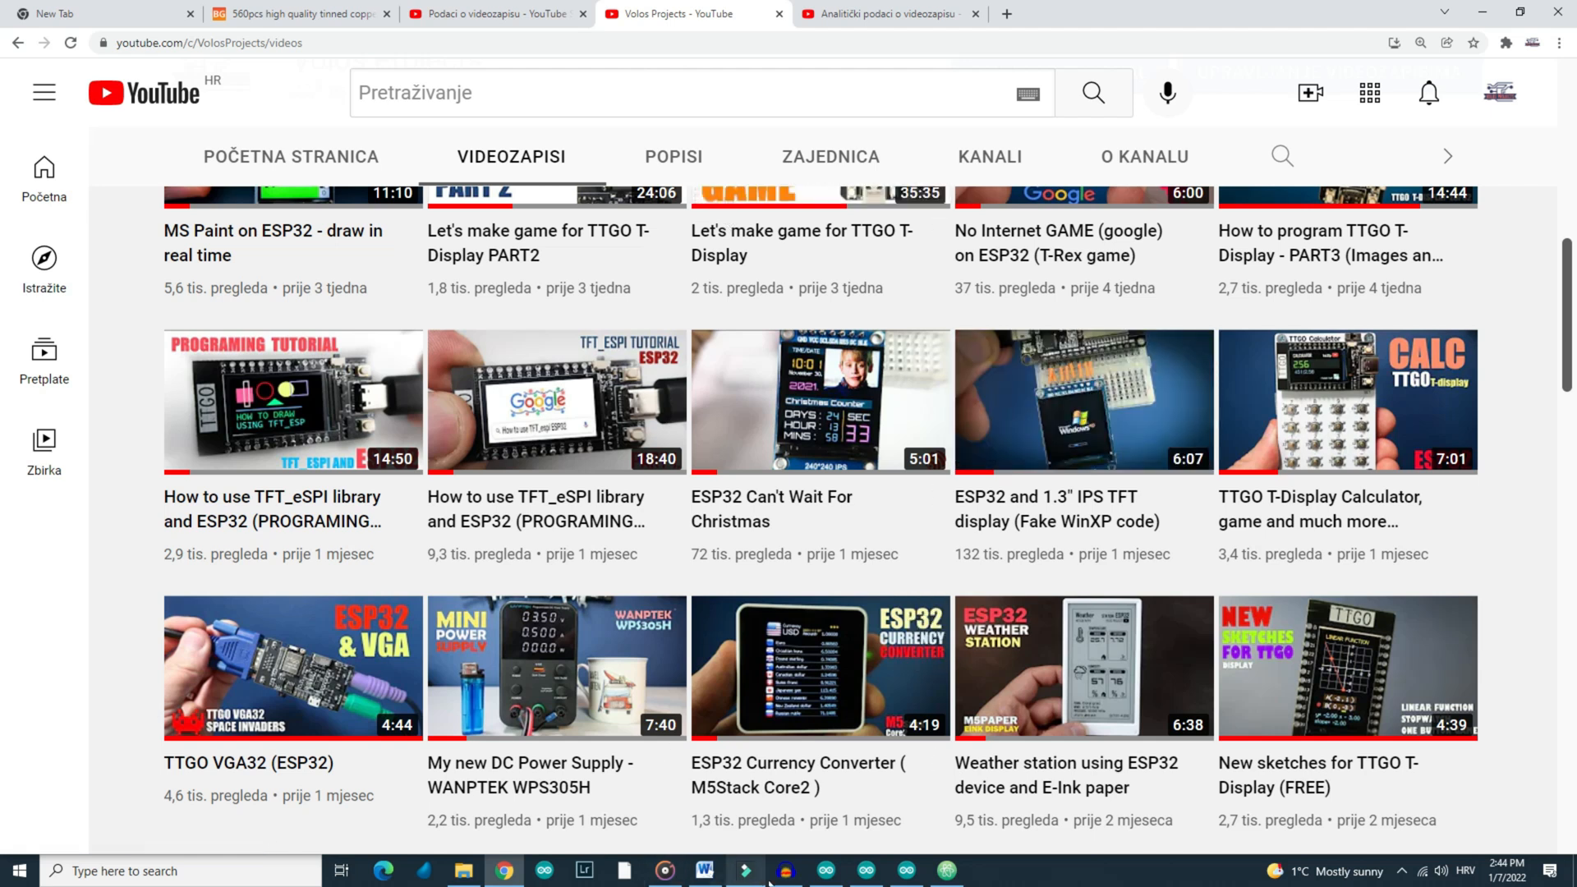